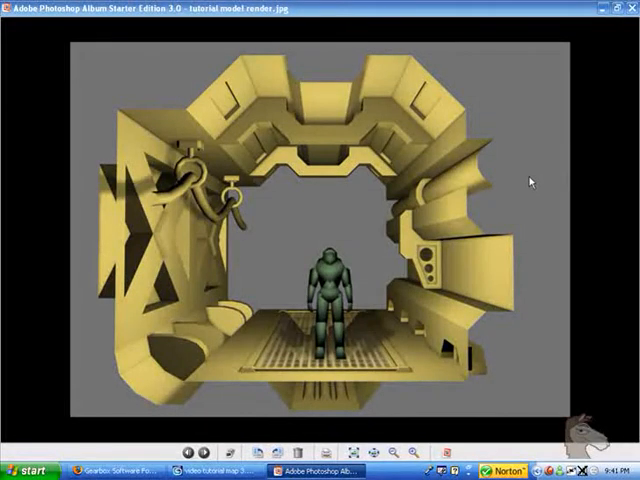
pyautogui.moveTo(548, 166)
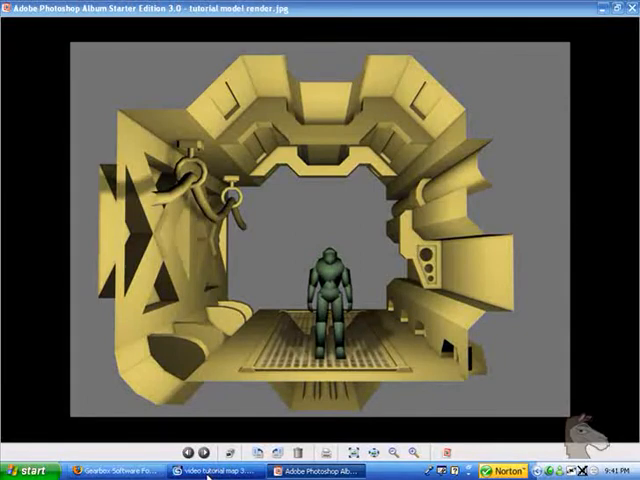
# Switch over to the 3ds Max scene showing the corridor model
pyautogui.click(220, 470)
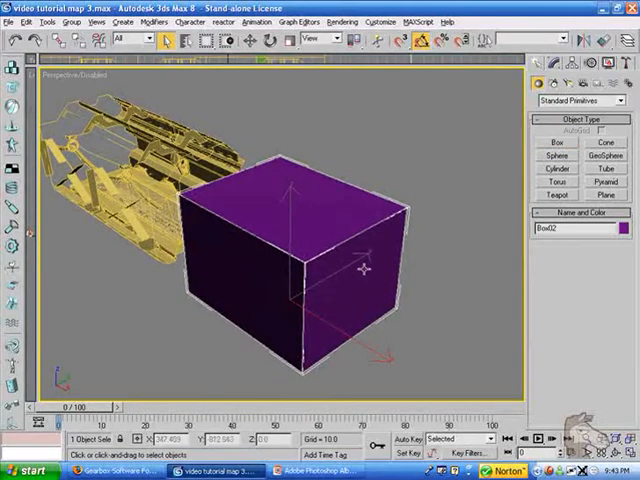
# Convert the purple box to an editable poly from its right-click quad menu
pyautogui.rightClick(360, 270)
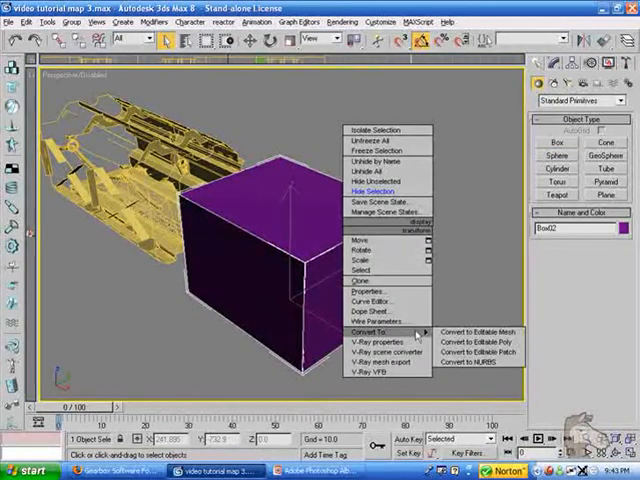
pyautogui.moveTo(480, 342)
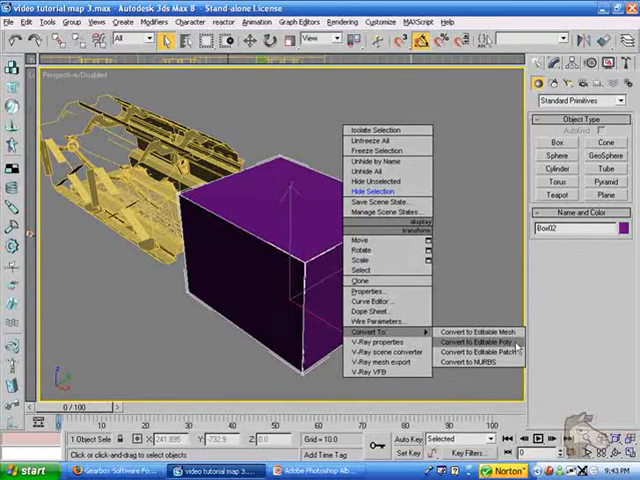
pyautogui.moveTo(476, 332)
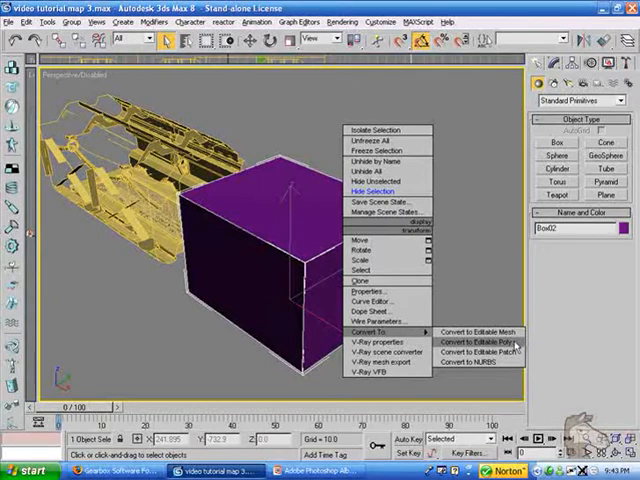
pyautogui.click(480, 342)
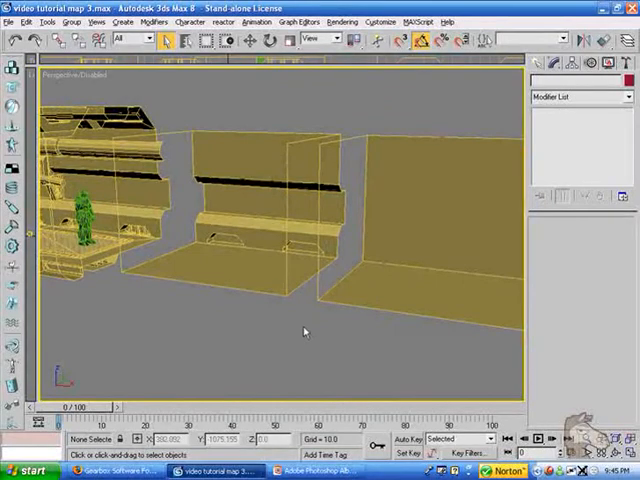
# Drag the box's sub-objects to shape it into a thin floor-and-back-wall section
pyautogui.moveTo(304, 330); pyautogui.dragTo(200, 304)
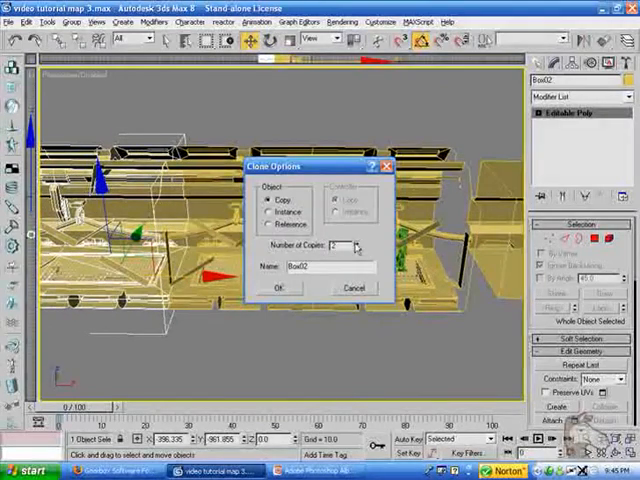
# Confirm the Clone Options to make a copy of the corridor geometry
pyautogui.click(280, 288)
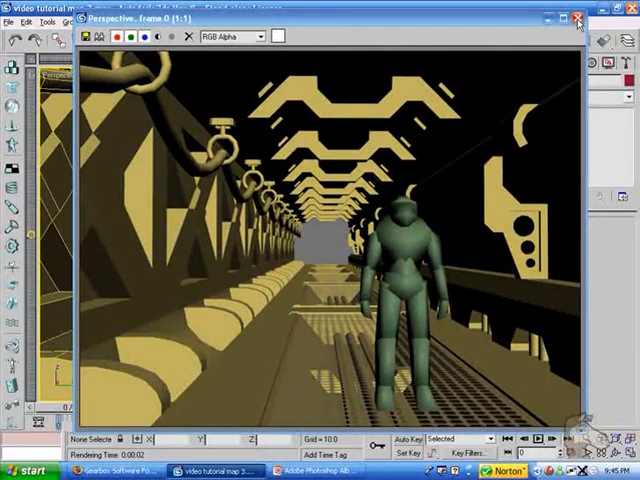
# Close the Rendered Frame Window to return to the Perspective viewport
pyautogui.click(580, 16)
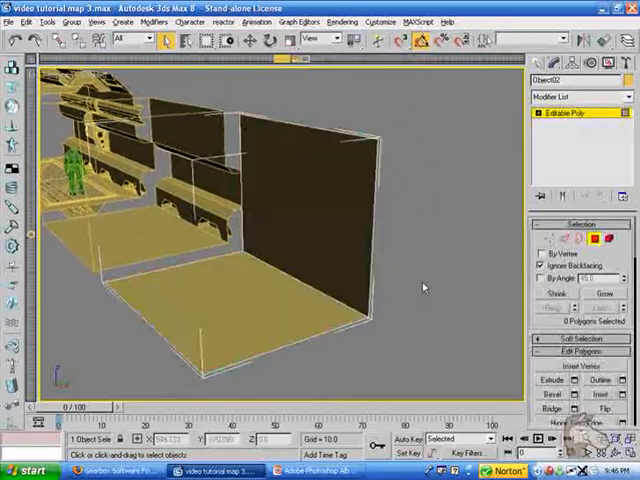
# Connect the selected vertical wall edges with 2 segments, splitting the wall into bands
pyautogui.moveTo(420, 288); pyautogui.dragTo(220, 224)
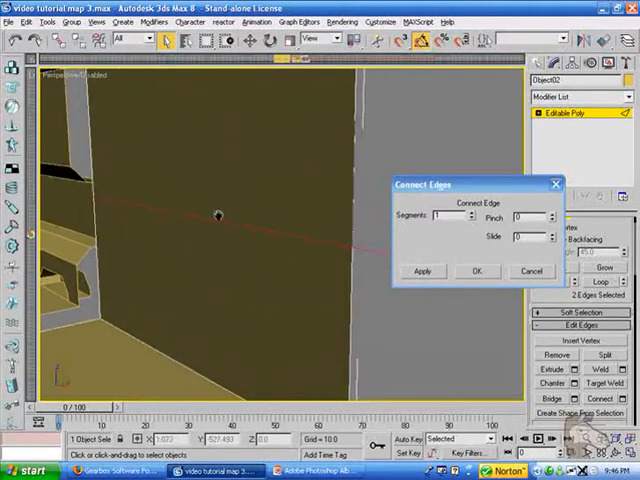
pyautogui.click(462, 216)
pyautogui.write('2')
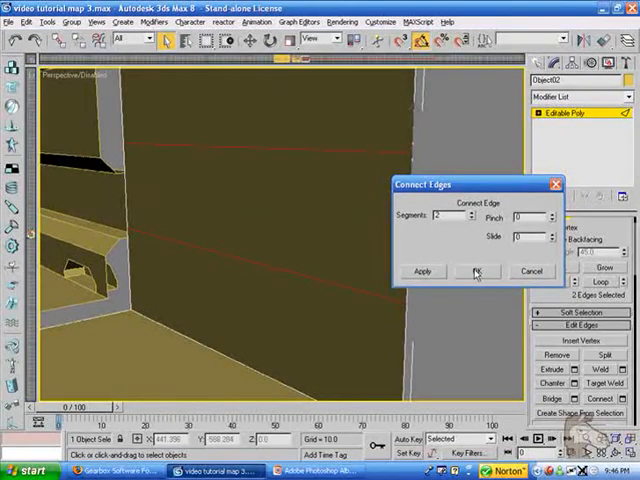
pyautogui.click(476, 272)
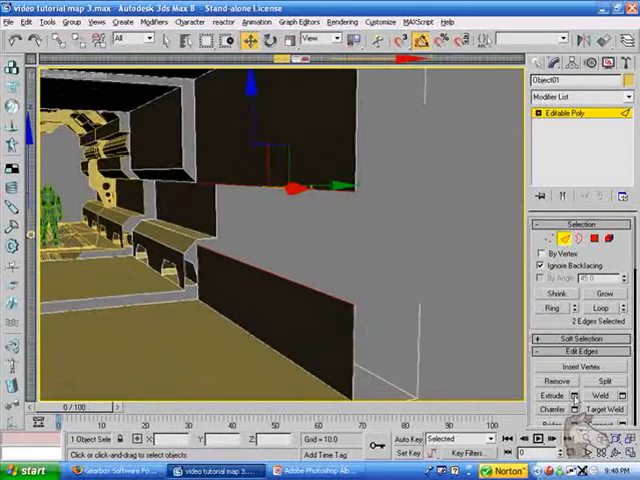
# Extrude the selected wall edges into recessed grooves via the Extrude settings
pyautogui.click(564, 408)
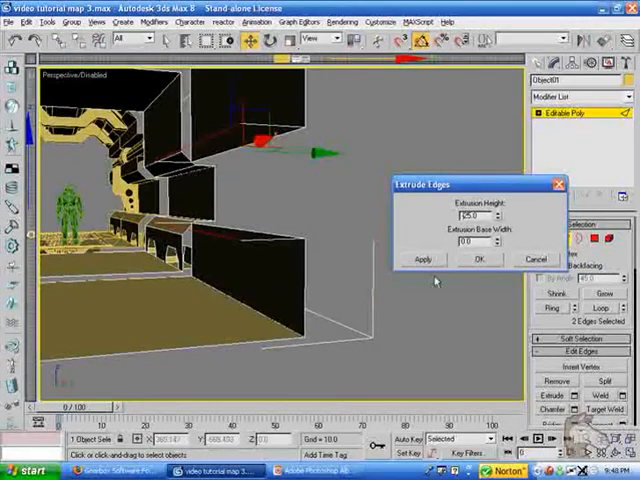
pyautogui.click(480, 258)
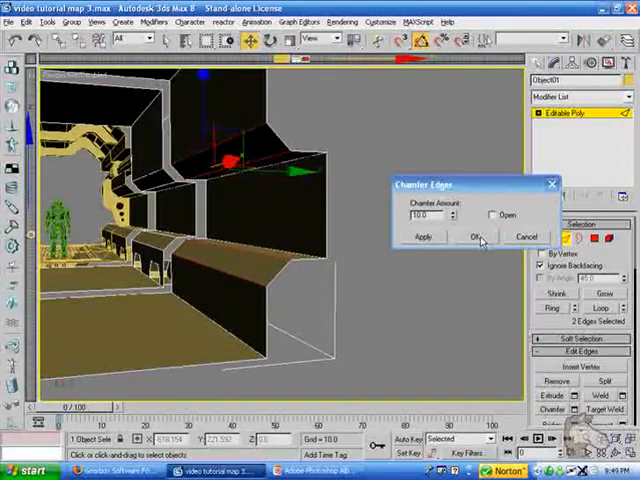
# Apply the chamfer to the extruded groove edges, bevelling their borders
pyautogui.click(472, 236)
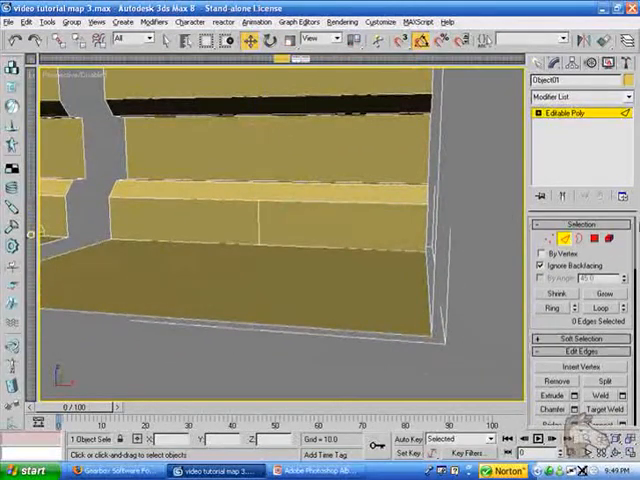
# Inset the lower wall panels By Polygon so each gets its own bordered inner face
pyautogui.click(330, 222)
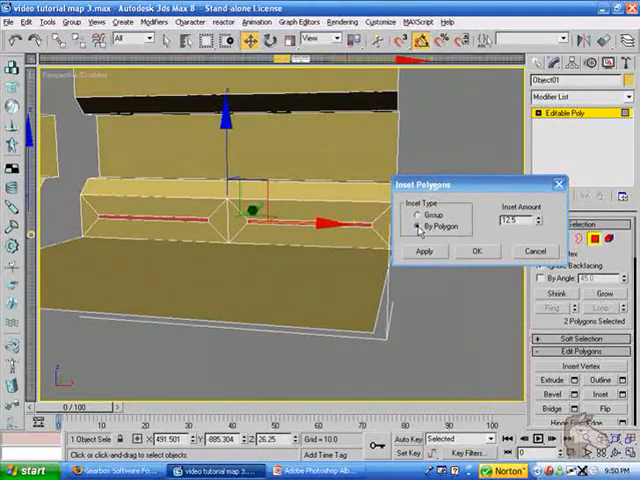
pyautogui.click(418, 214)
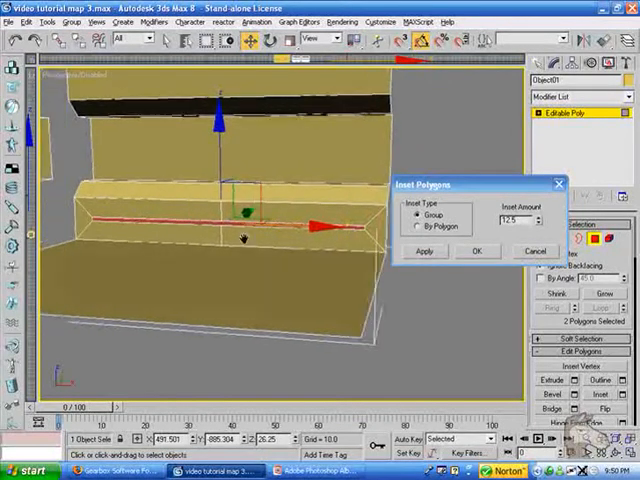
pyautogui.click(420, 228)
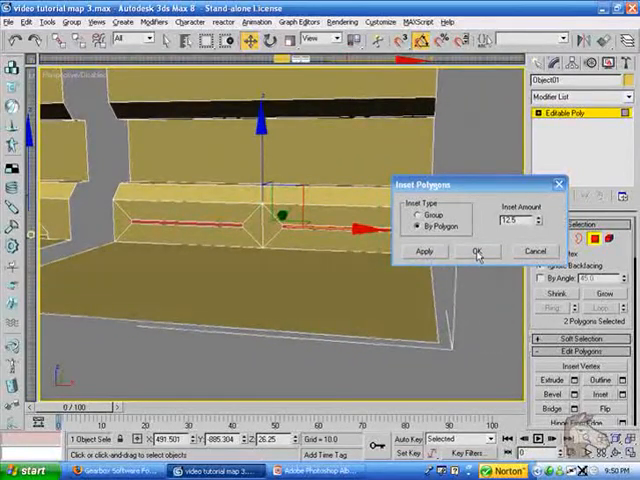
pyautogui.click(476, 252)
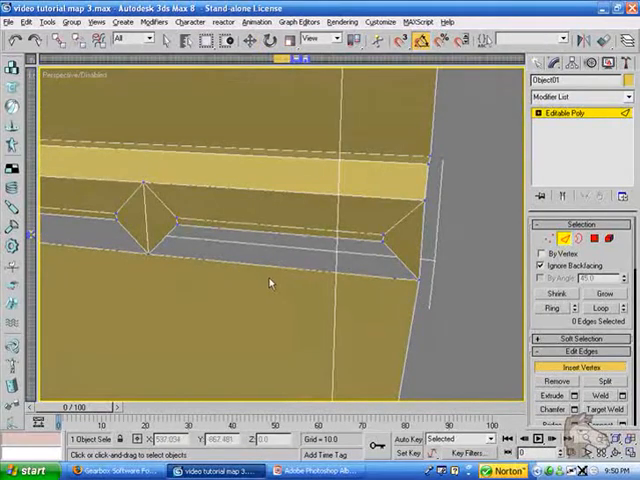
# Orbit the corridor mesh to inspect the ledge, then dismiss the test render
pyautogui.moveTo(270, 284); pyautogui.dragTo(224, 272)
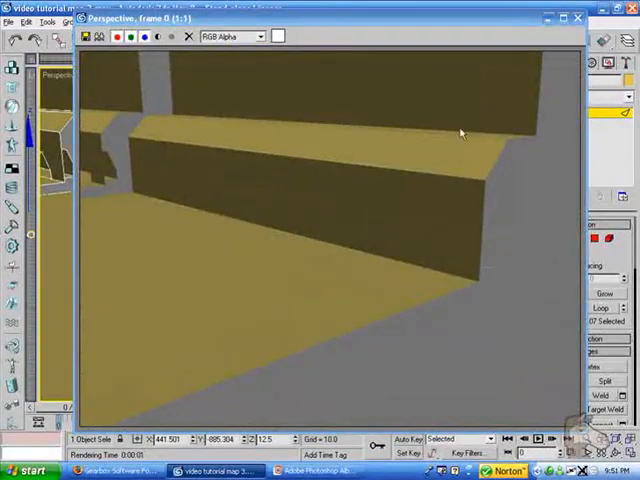
pyautogui.click(586, 16)
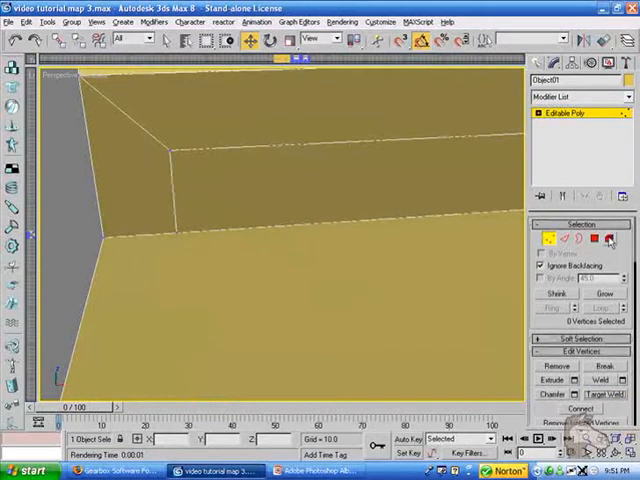
# Weld the overlapping corner vertices where the wall meets the ledge
pyautogui.click(598, 238)
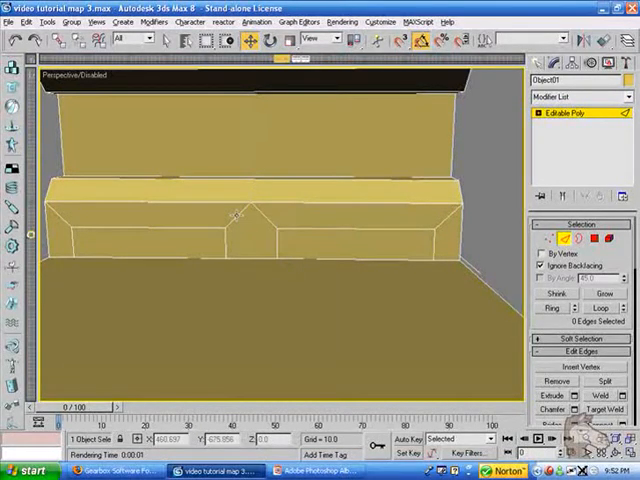
# Remove the redundant edges along the ledge in Edge mode
pyautogui.click(242, 224)
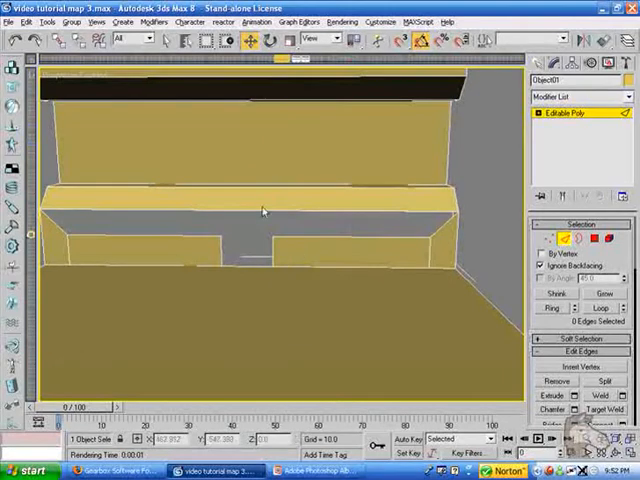
pyautogui.click(262, 236)
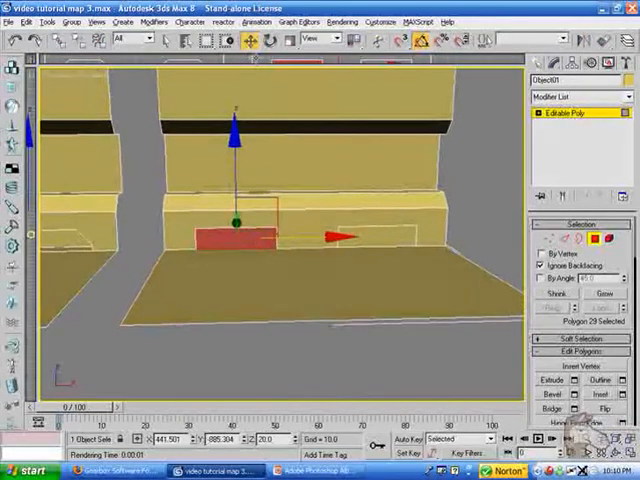
pyautogui.moveTo(250, 38)
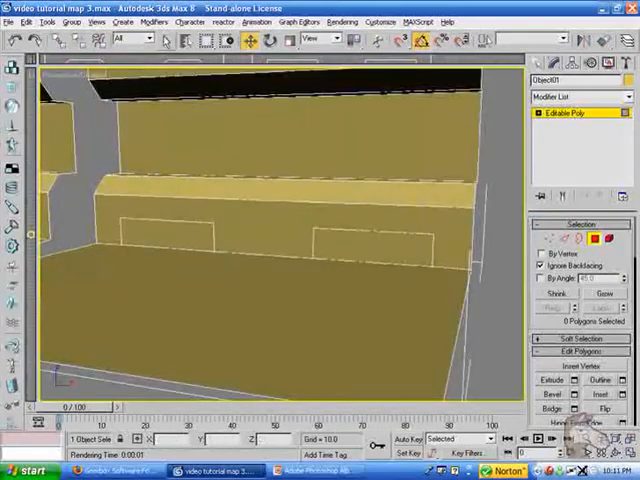
# Select the three inset panel polygons on the wall for extrusion
pyautogui.click(376, 250)
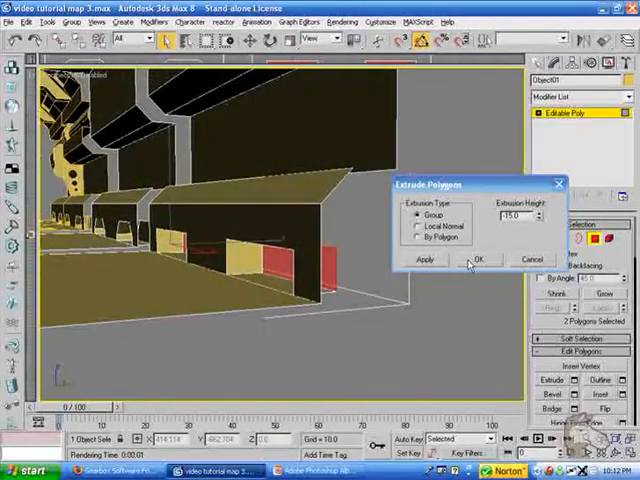
# Apply a grouped extrusion to the three inset panel faces
pyautogui.click(478, 260)
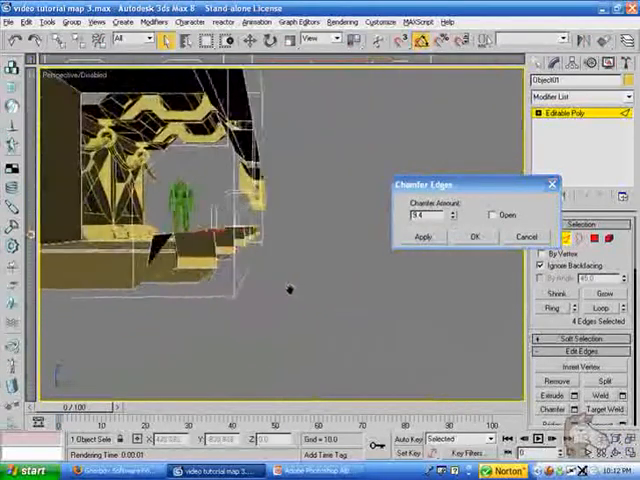
# Apply the chamfer to the six edges around the recessed panels
pyautogui.click(474, 236)
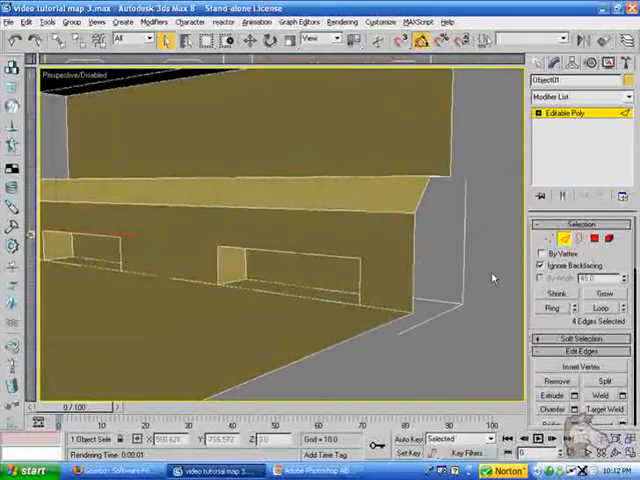